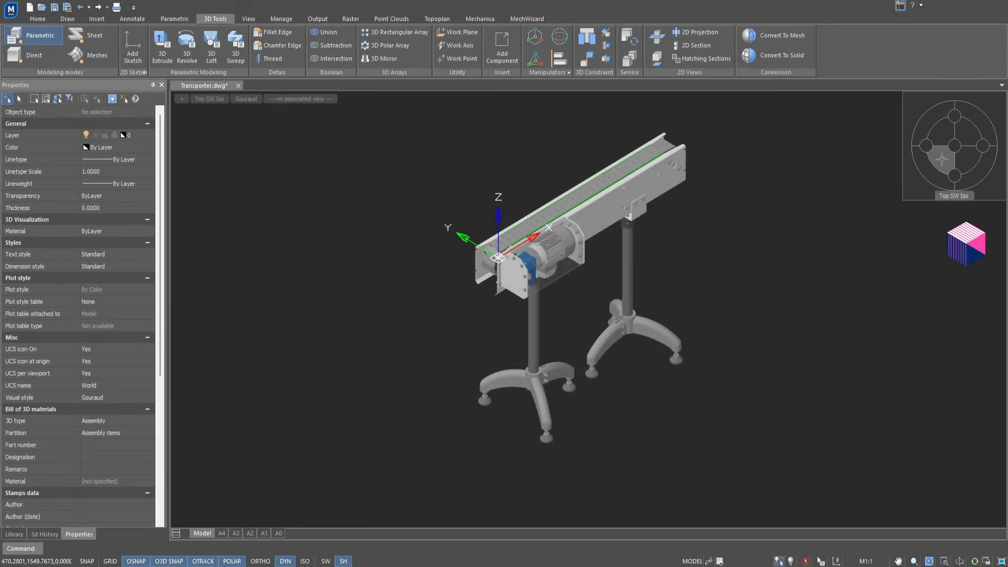
Step: Bring the Star-wheel Assembly drawing forward and show the Fasteners > DIN > Bolts > Hex Head library
left_click(250, 532)
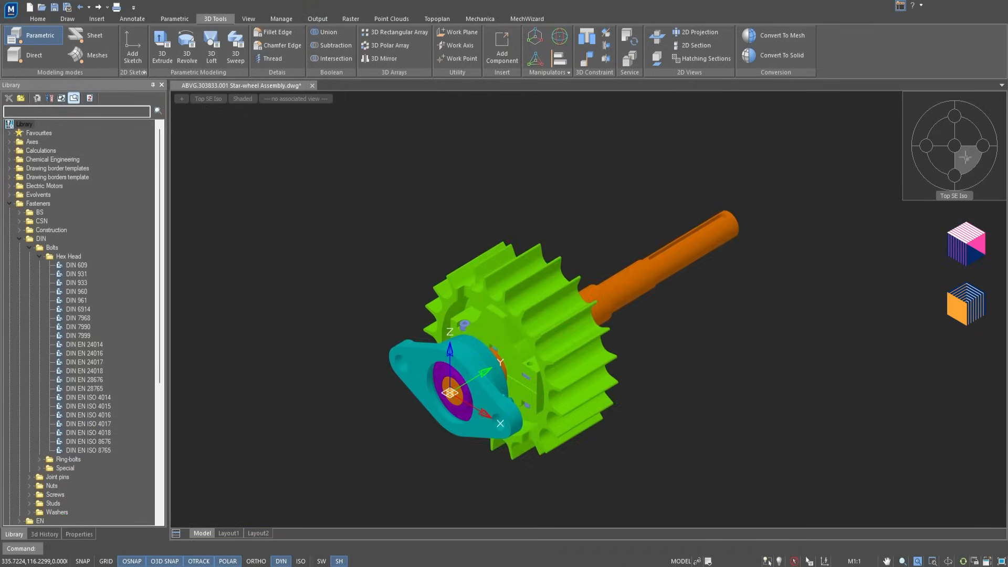
left_click(95, 34)
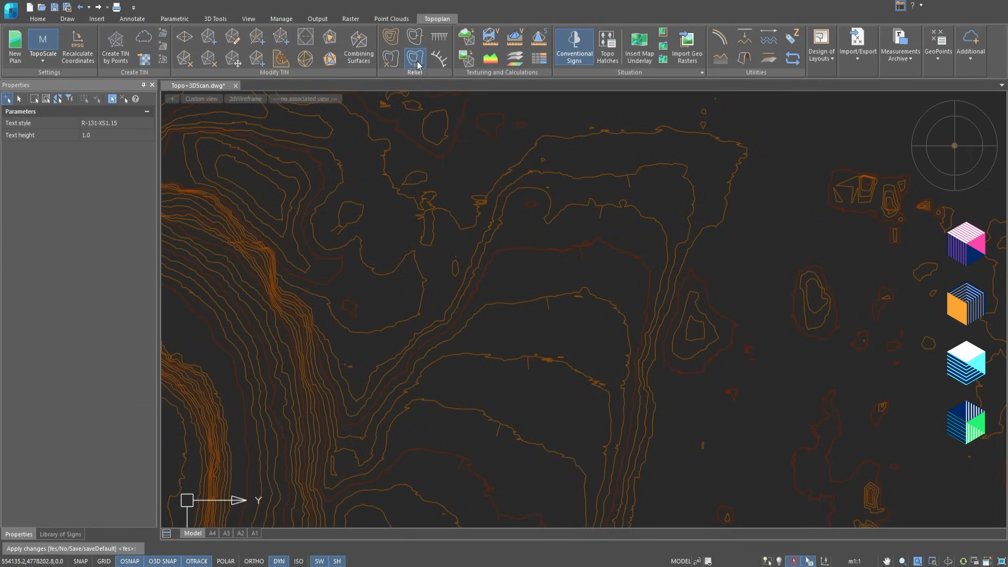
Step: Place an elevation label on a contour line and insert a Tree_F sign on the plan
left_click(415, 60)
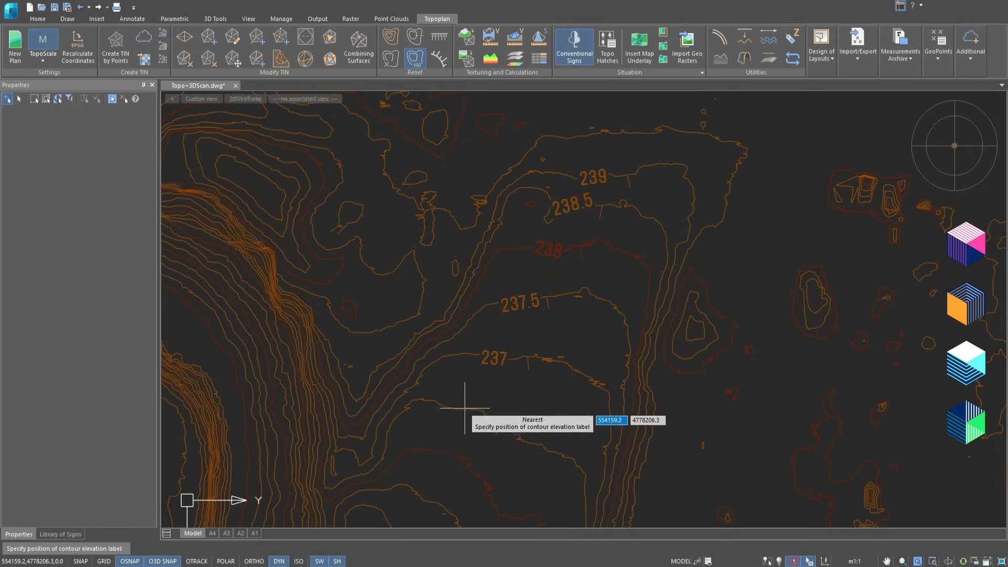
left_click(60, 535)
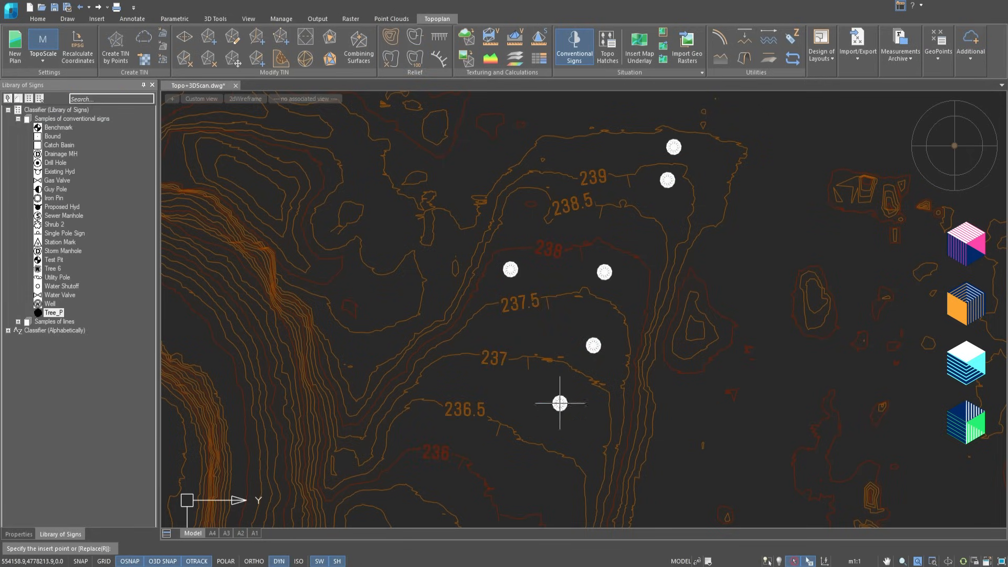